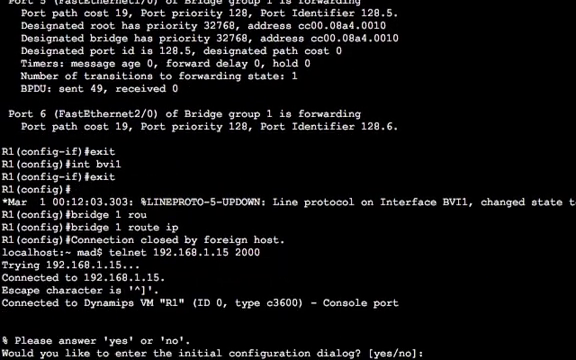
Answer 'no' to the initial configuration dialog on consoles 2000, 2001 and 2003
{"action": "type", "text": "no"}
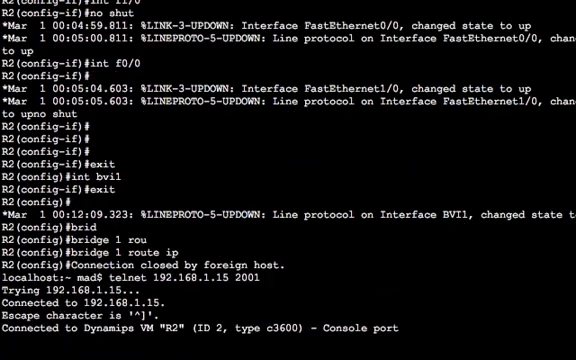
{"action": "type", "text": "no"}
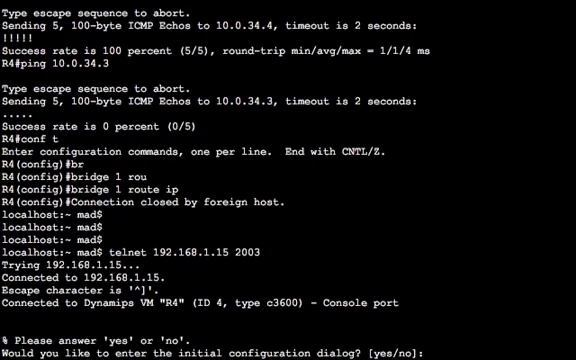
{"action": "type", "text": "no"}
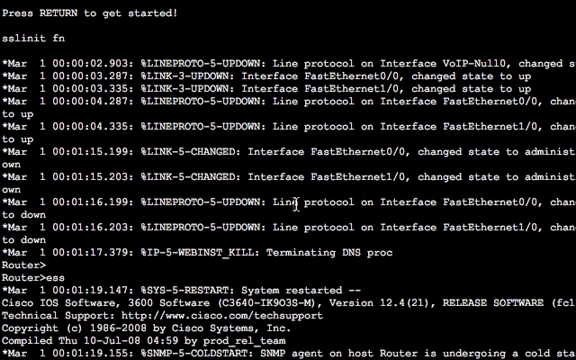
Enter global configuration and set the hostnames R3, R4 and R1 on the restarted routers
{"action": "type", "text": "conf g"}
{"action": "type", "text": "conf t"}
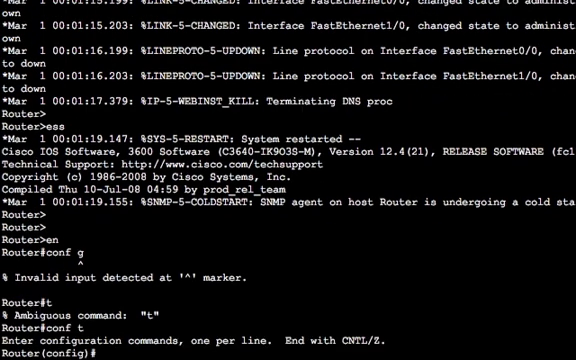
{"action": "type", "text": "host R3"}
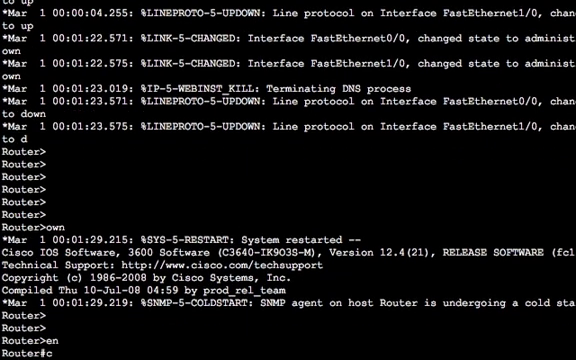
{"action": "type", "text": "host R4"}
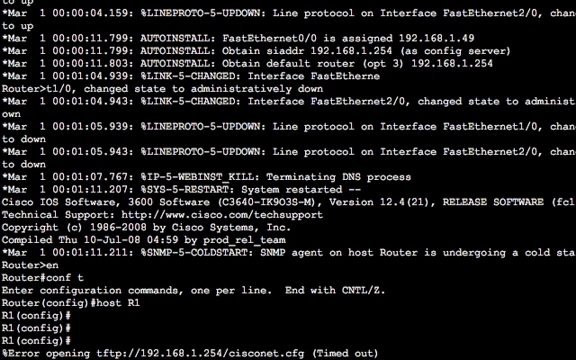
{"action": "mouse_move", "coordinate": [369, 139]}
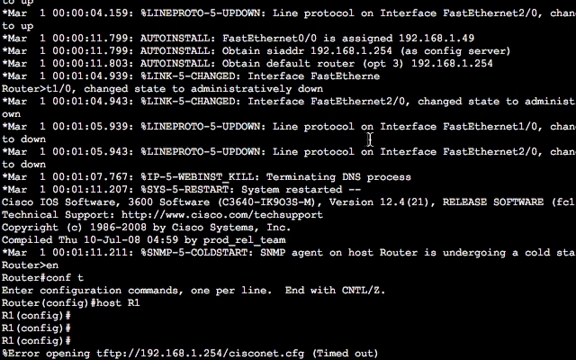
{"action": "type", "text": "bridge 1"}
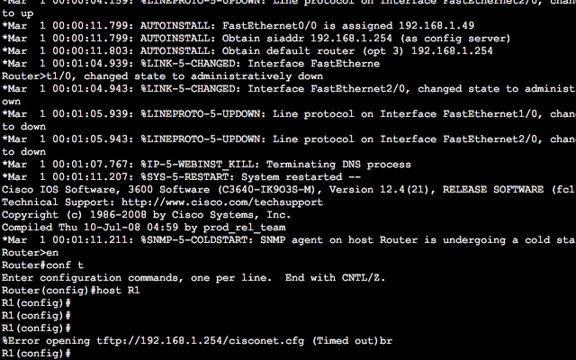
Set R1's bridge group 1 to the IEEE protocol and exit configuration
{"action": "type", "text": "bridge 1 protocol iee"}
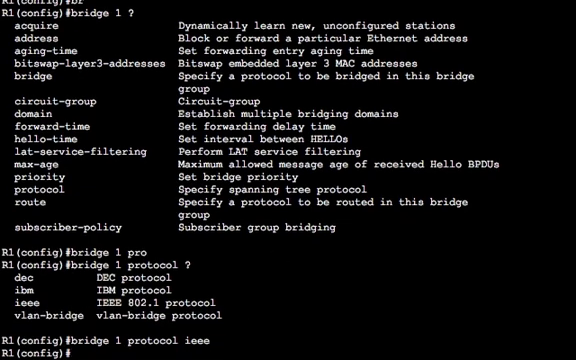
{"action": "type", "text": "exit"}
{"action": "type", "text": "vlan 10 na"}
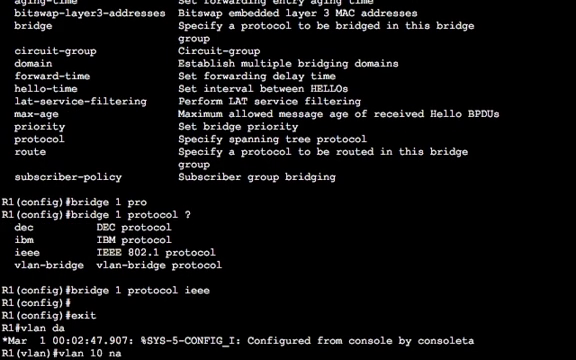
{"action": "key", "text": "BackSpace"}
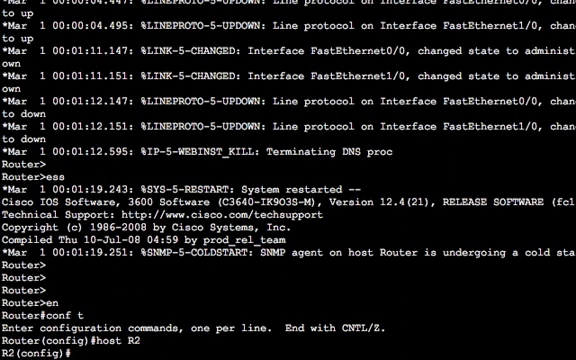
Enter 'bridge irb' and 'bridge 1 protocol ieee' on R2, R3 and R4
{"action": "type", "text": "bridge"}
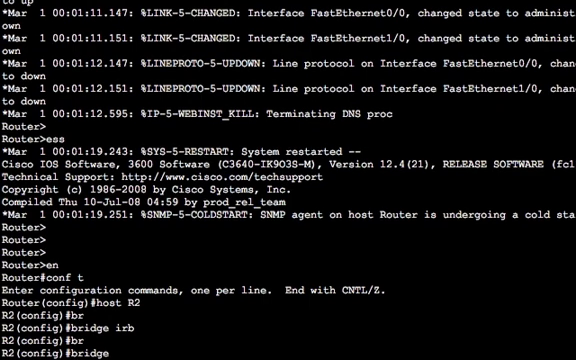
{"action": "type", "text": "bridge 1 protocol ieee"}
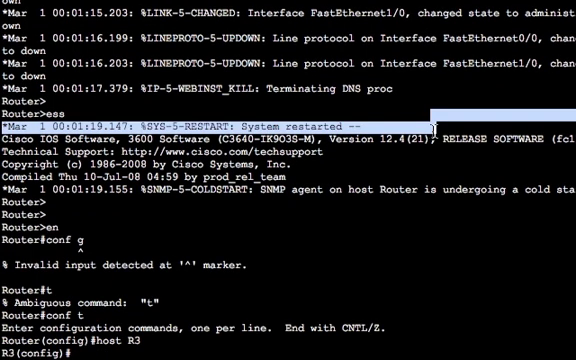
{"action": "type", "text": "bridge ir"}
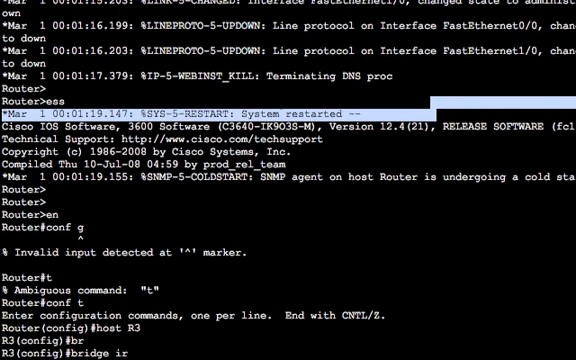
{"action": "type", "text": "b"}
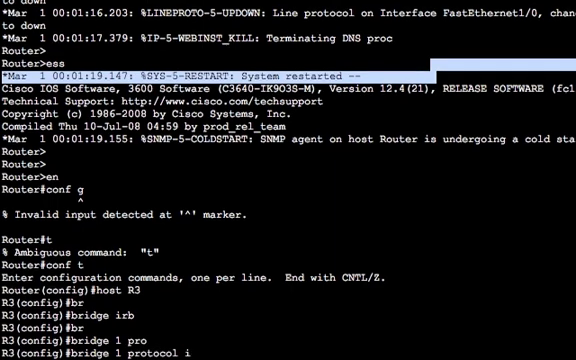
{"action": "type", "text": "iee"}
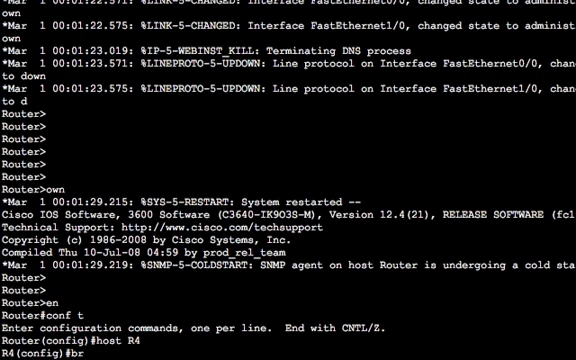
{"action": "type", "text": "bridge irb"}
{"action": "type", "text": "bridge 1 protocol ieee"}
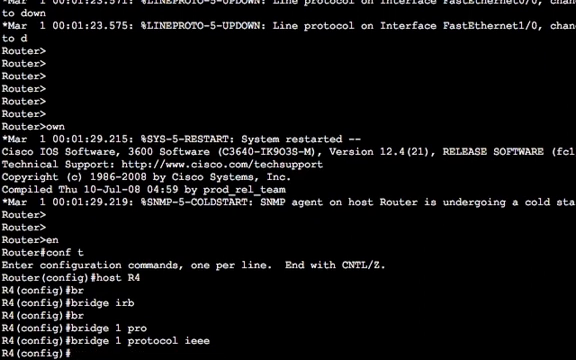
{"action": "mouse_move", "coordinate": [322, 153]}
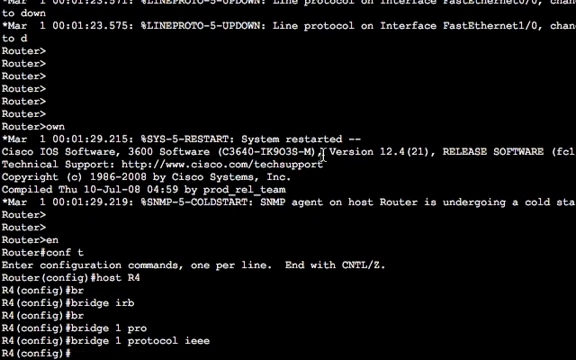
Enter interface f1/0 on the routers and issue 'no shut' to enable them
{"action": "type", "text": "int f1/0"}
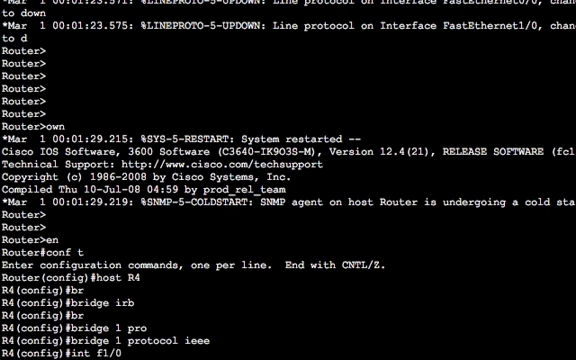
{"action": "type", "text": "no shut"}
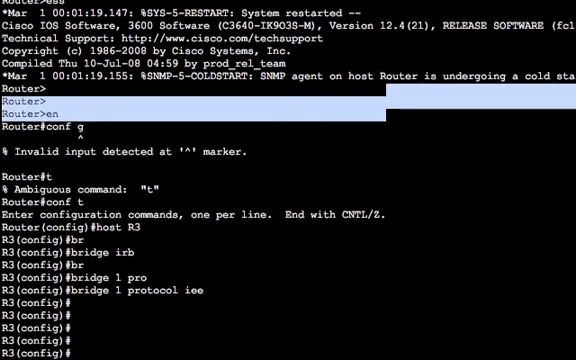
{"action": "type", "text": "int f1/0"}
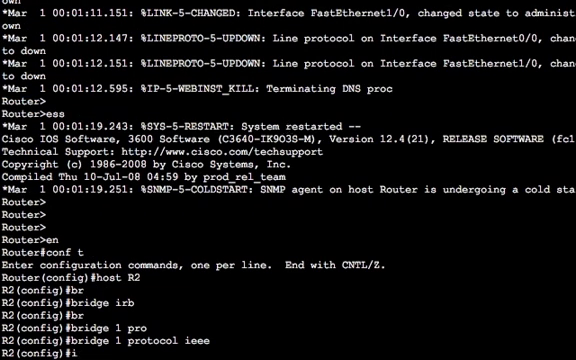
{"action": "type", "text": "int f1/0"}
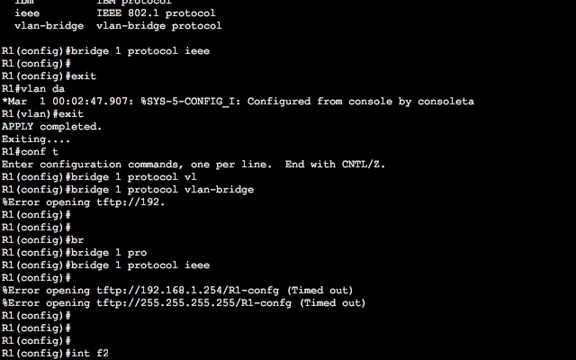
{"action": "type", "text": "no shut"}
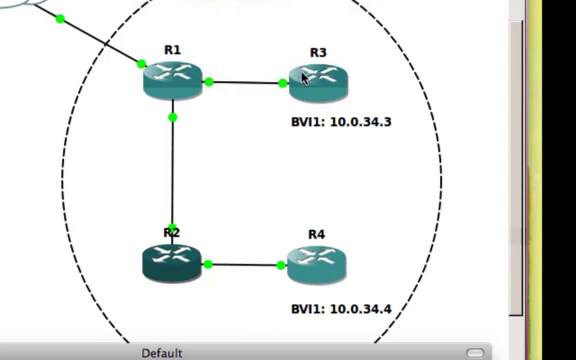
{"action": "mouse_move", "coordinate": [145, 100]}
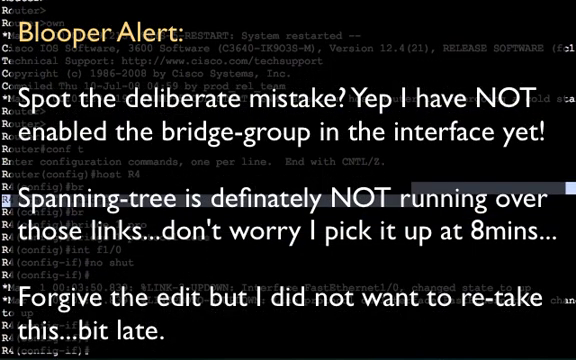
Run 'show spanning-tree' on R3 and R2 to check bridge group 1 status
{"action": "type", "text": "do sh spann"}
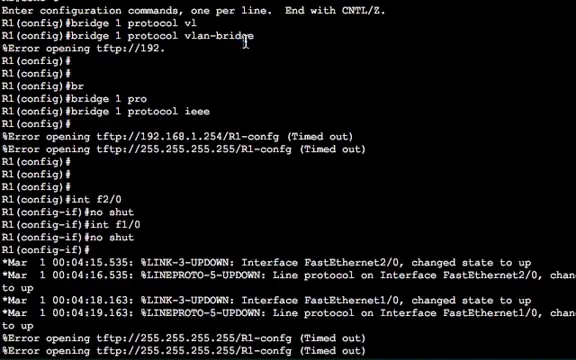
{"action": "scroll", "scroll_direction": "down", "scroll_amount": 3}
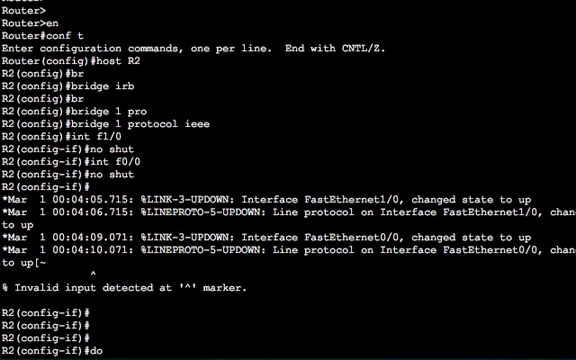
{"action": "type", "text": "sh spann"}
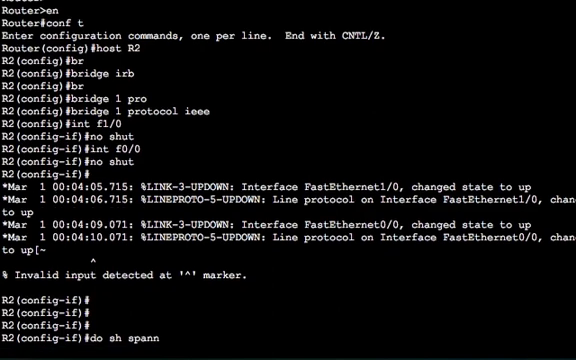
{"action": "key", "text": "enter"}
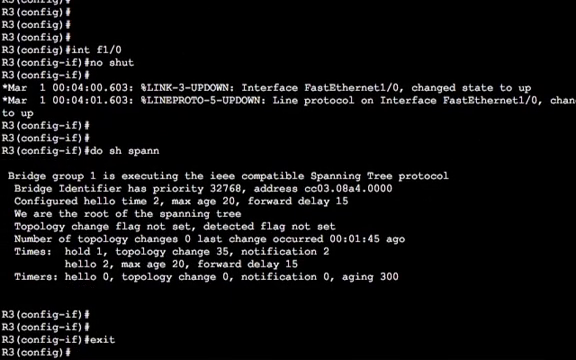
Create BVI1 on R3 and R4 with addresses 10.0.34.3 and 10.0.34.4, mask 255.255.255.0
{"action": "type", "text": "interface"}
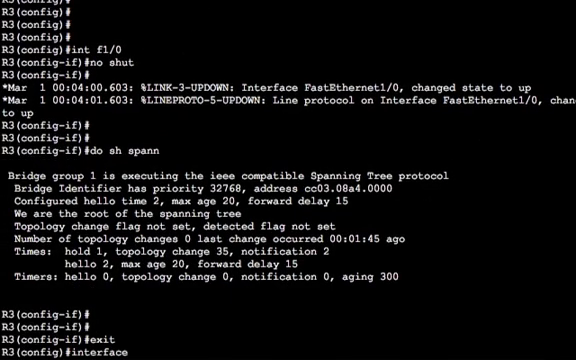
{"action": "type", "text": "bvi"}
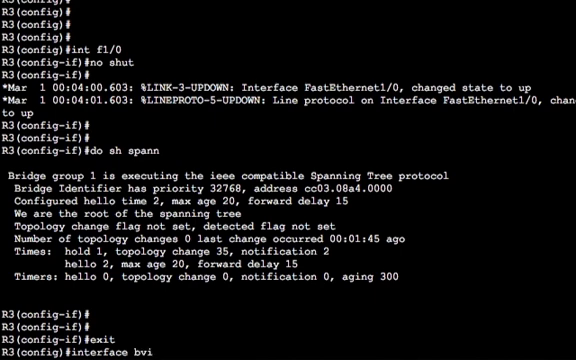
{"action": "type", "text": "1"}
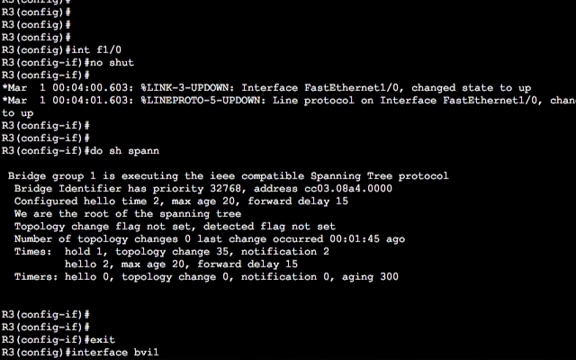
{"action": "type", "text": "ip address 10"}
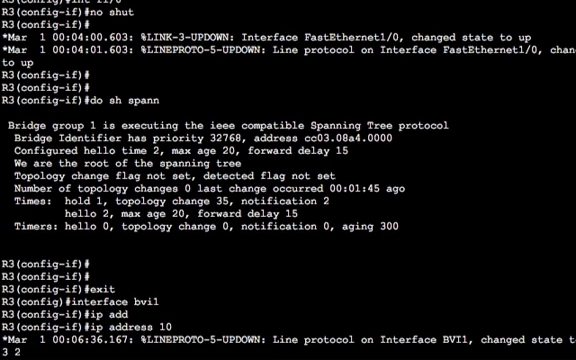
{"action": "type", "text": "255.255.255.0"}
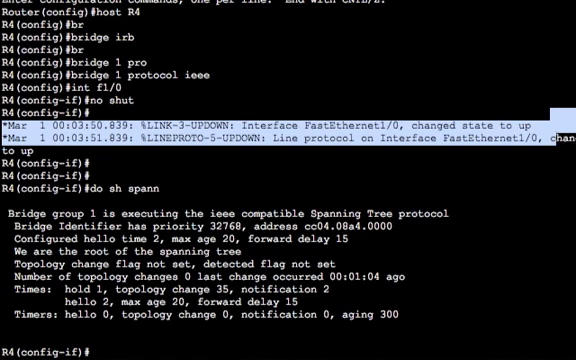
{"action": "type", "text": "int bvi1"}
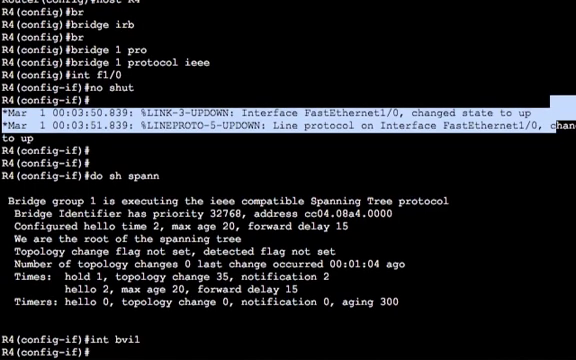
{"action": "type", "text": "ip add 10."}
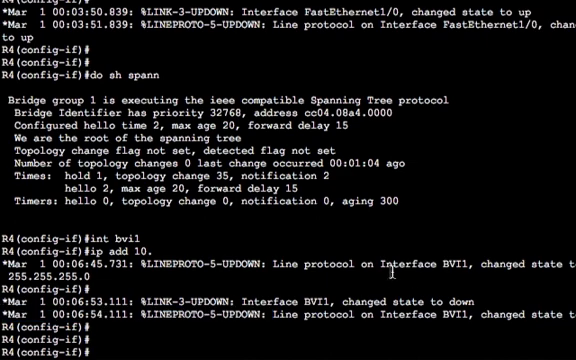
{"action": "type", "text": "int f1/0"}
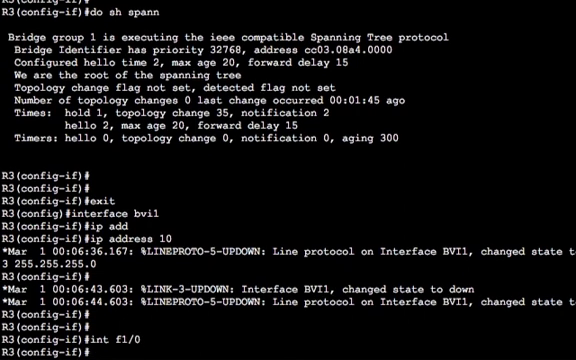
Check R3's bridge status and add FastEthernet1/0 to bridge-group 1
{"action": "type", "text": "do sh bridg"}
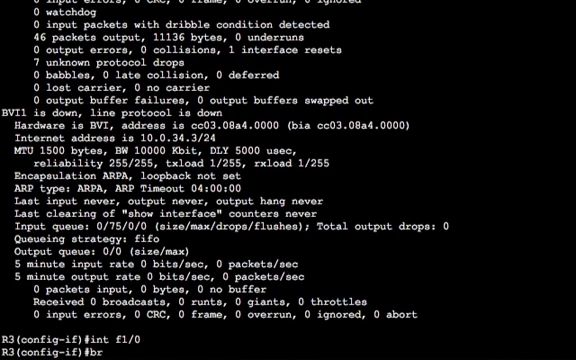
{"action": "type", "text": "bridge-group 1"}
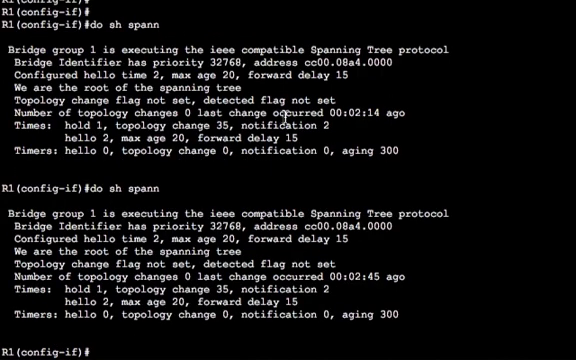
Display R1's running configuration for its FastEthernet interface
{"action": "type", "text": "do sh unr int f"}
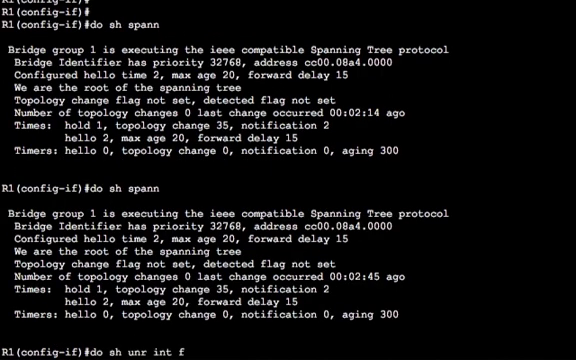
{"action": "key", "text": "BackSpace"}
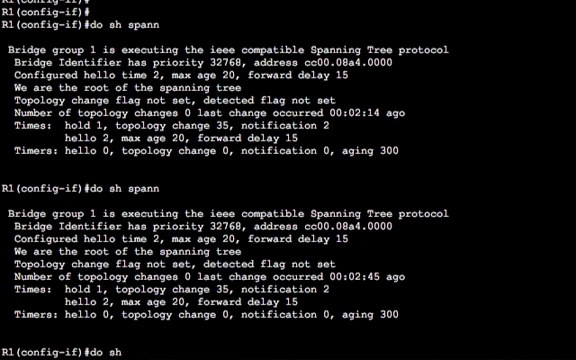
{"action": "type", "text": "run int f2/"}
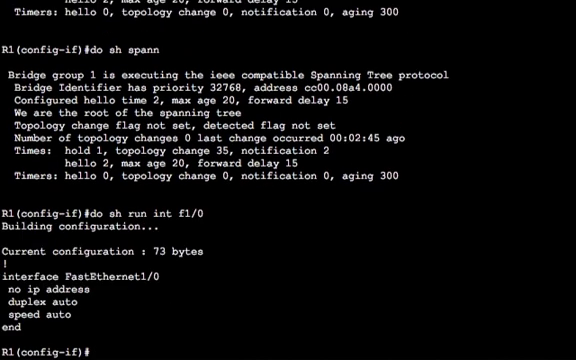
Add R1's FastEthernet1/0 to bridge-group 1
{"action": "type", "text": "int f1/0"}
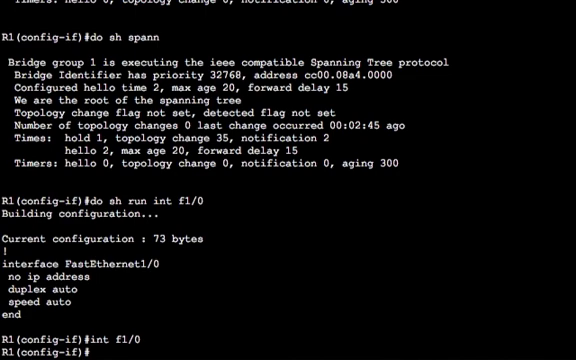
{"action": "type", "text": "bridge-group 1"}
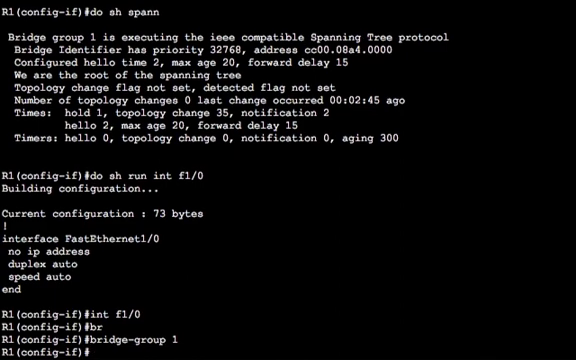
{"action": "type", "text": "bridge-group 1"}
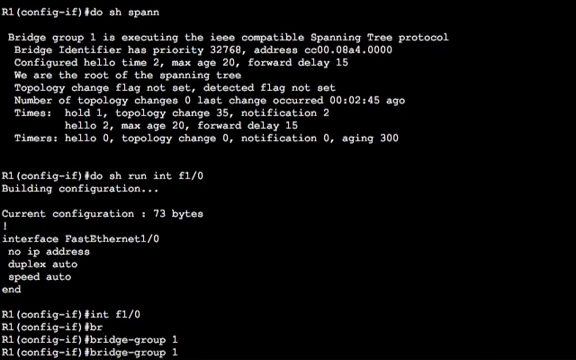
{"action": "type", "text": "int"}
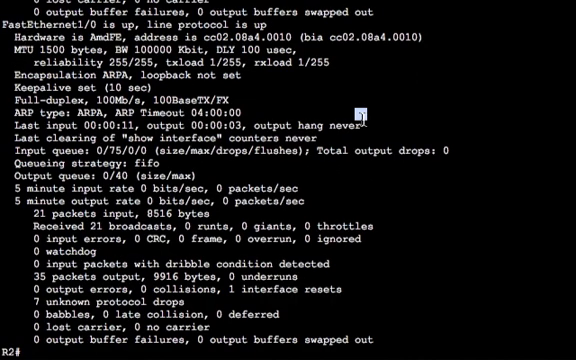
Enter global configuration on R2 and select interface FastEthernet1/0
{"action": "type", "text": "conf t"}
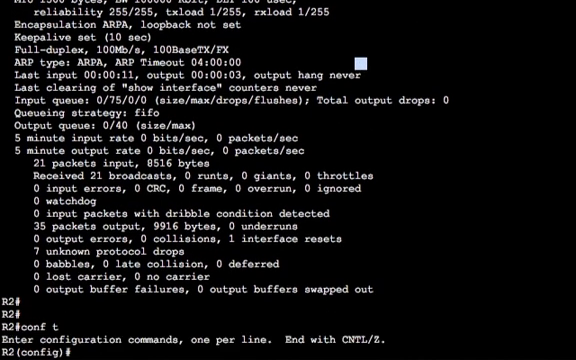
{"action": "type", "text": "int f1"}
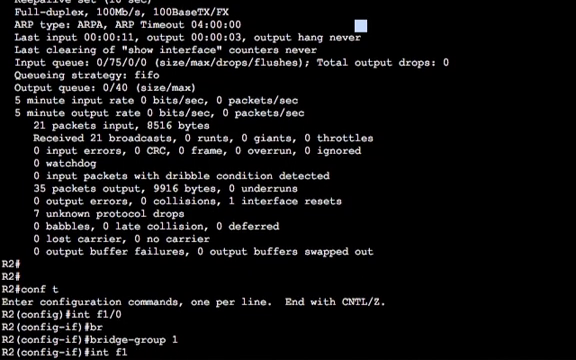
{"action": "type", "text": "0"}
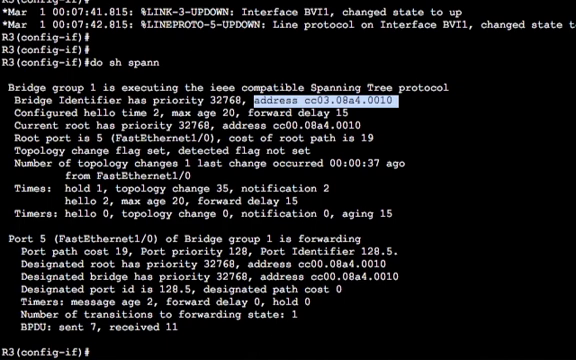
{"action": "mouse_move", "coordinate": [428, 140]}
{"action": "type", "text": "do sh"}
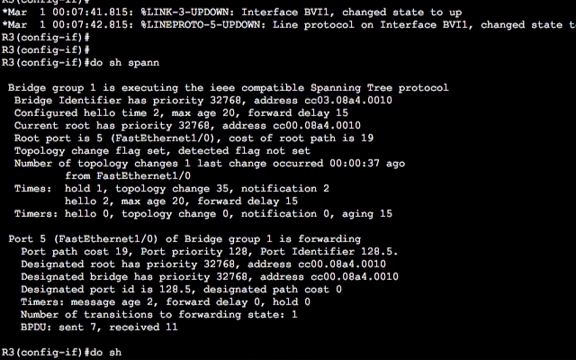
Enter the BVI1 interface command on R3 to check its status at 10.0.34.3/24
{"action": "type", "text": "int bvl1"}
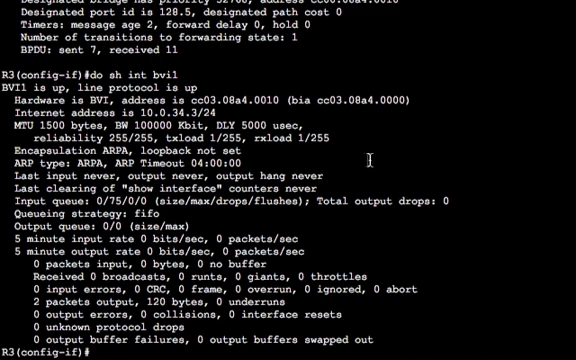
Ping the neighbouring router's 10.0.x BVI address from R3
{"action": "type", "text": "do ping 10.0."}
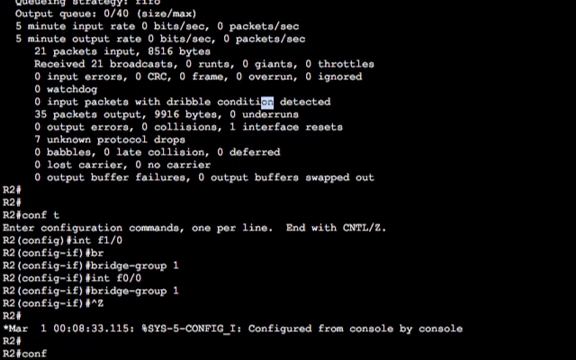
Enter interface BVI1 and exit back out to configuration mode
{"action": "type", "text": "int bvil"}
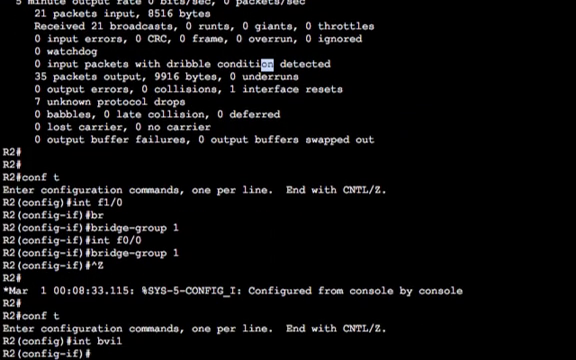
{"action": "type", "text": "exit"}
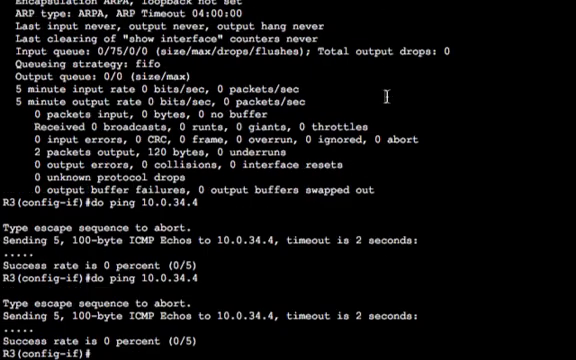
On R3, consult 'bridge 1 ?' help and apply 'bridge 1 route ip'
{"action": "type", "text": "exit"}
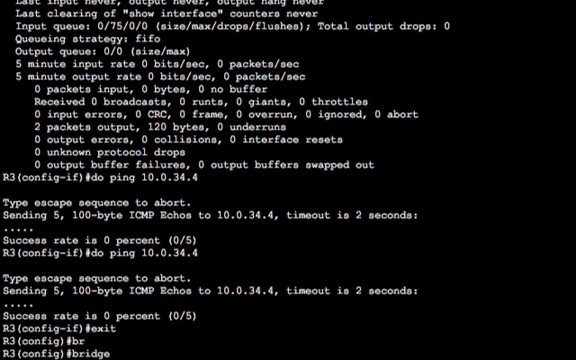
{"action": "type", "text": "bridge 1 ?"}
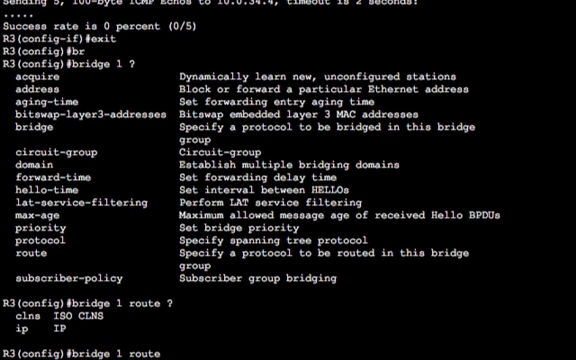
{"action": "type", "text": "ip"}
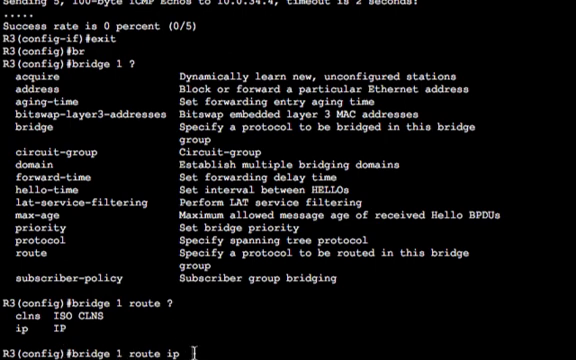
{"action": "key", "text": "enter"}
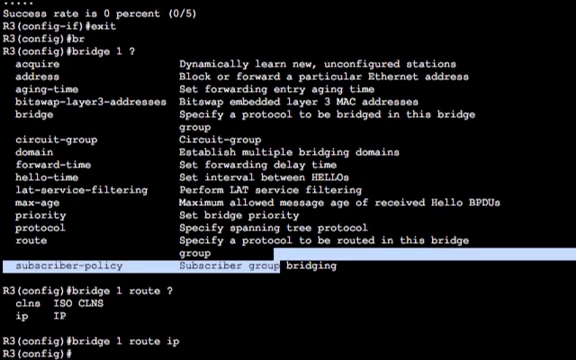